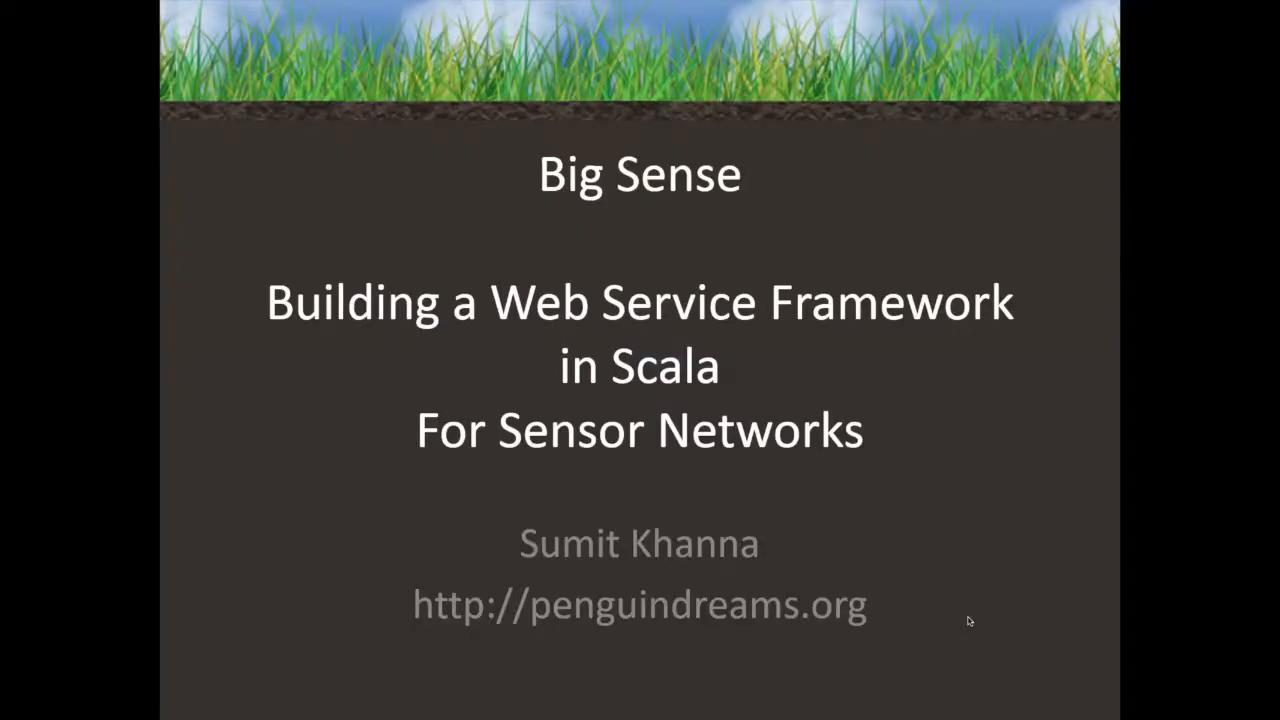
pyautogui.press('Right')
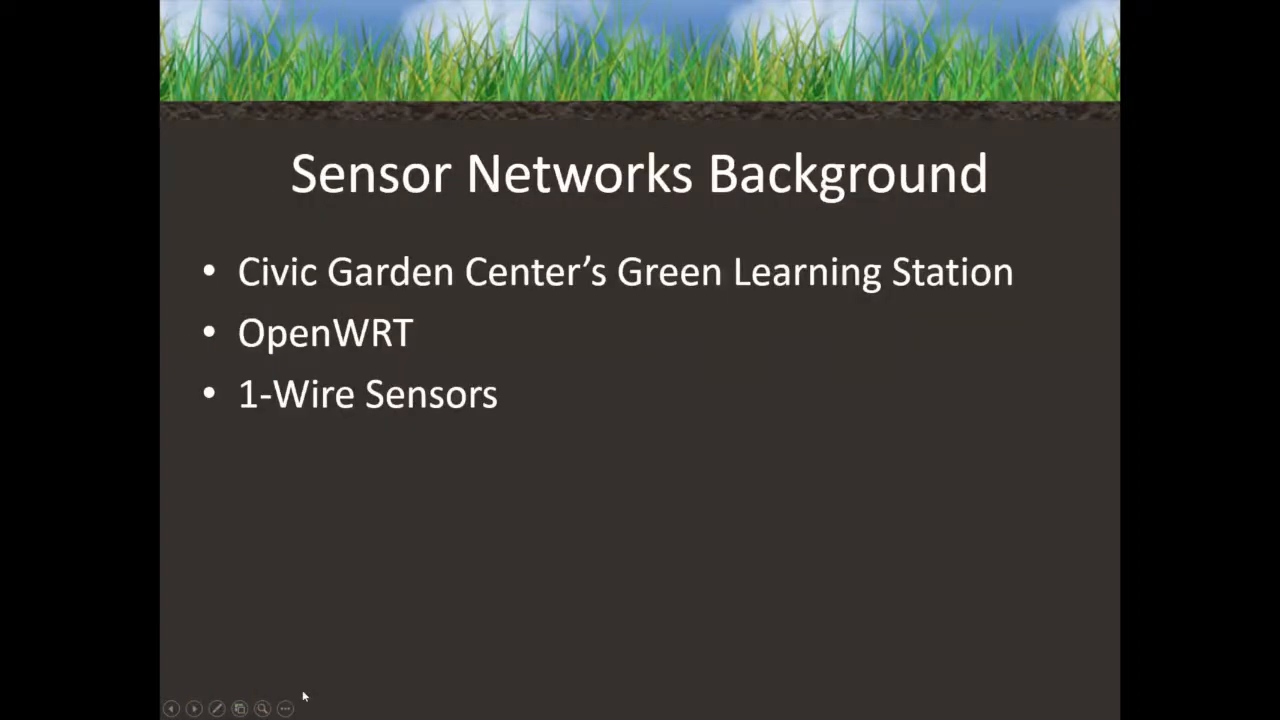
pyautogui.moveTo(1138, 360)
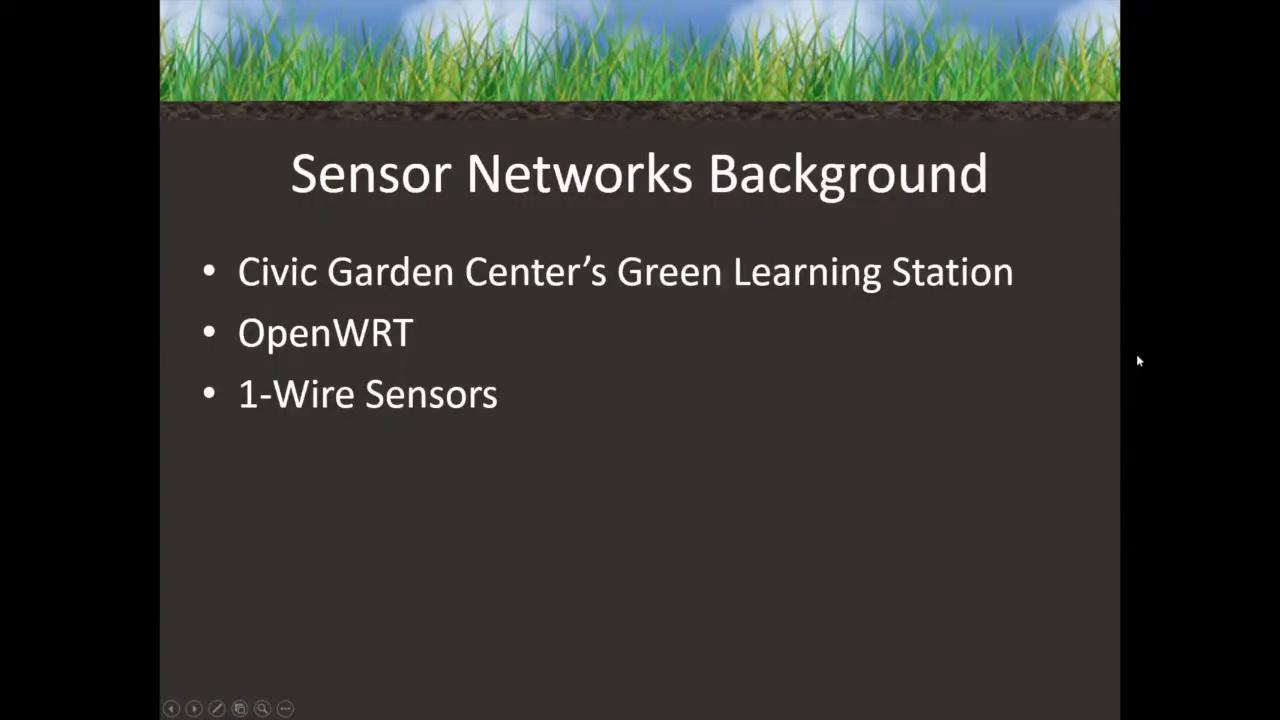